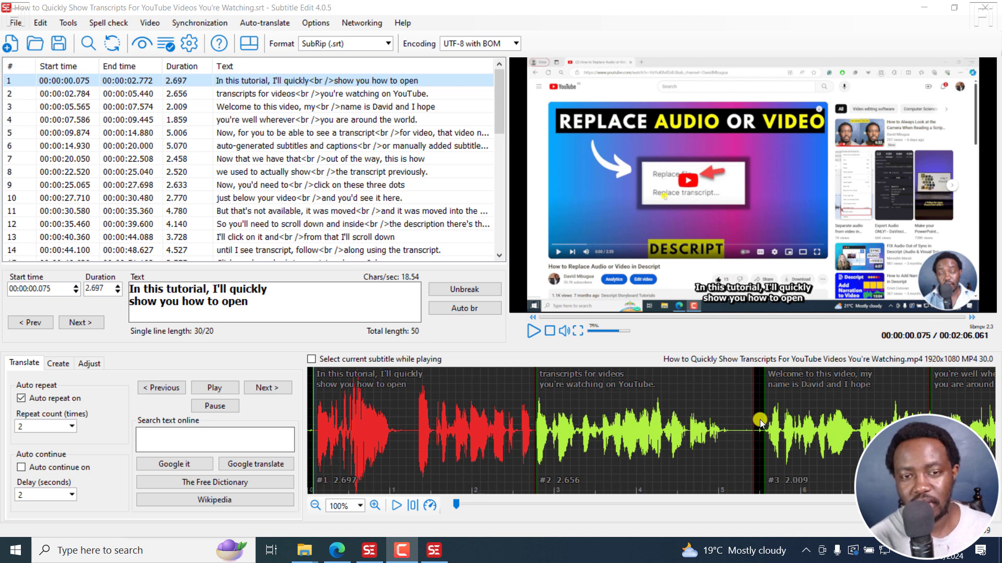
mouse_move(478, 18)
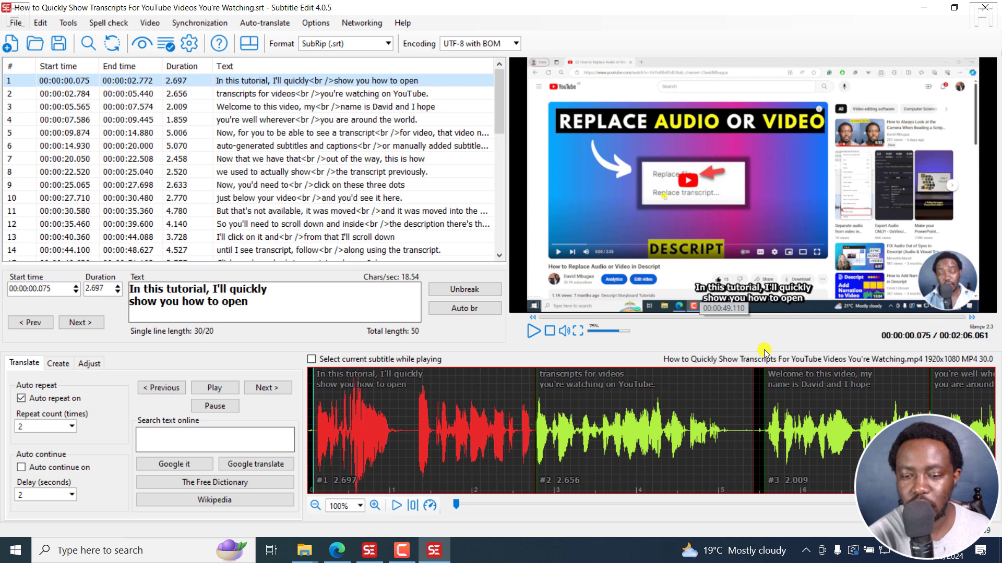
mouse_move(698, 384)
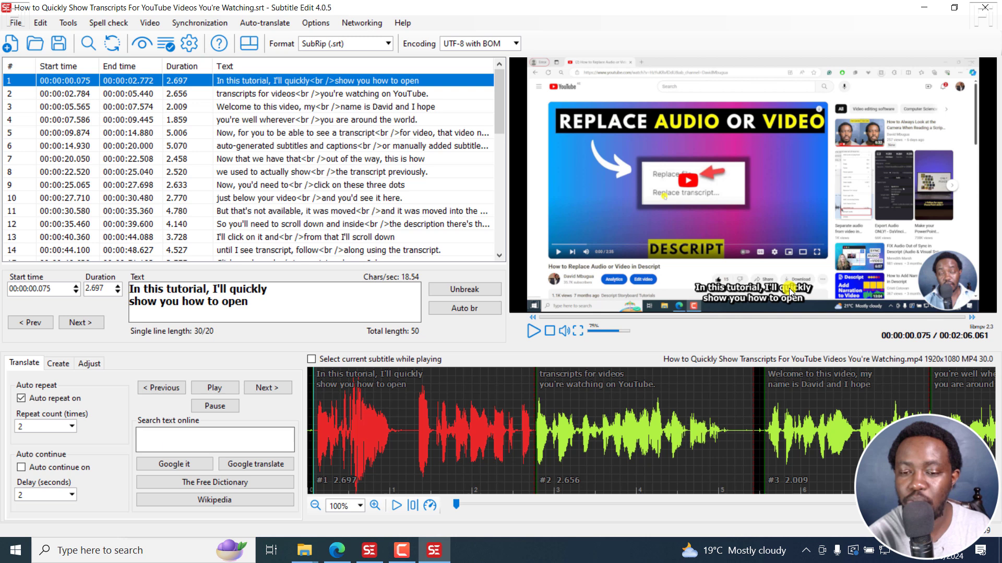
mouse_move(746, 306)
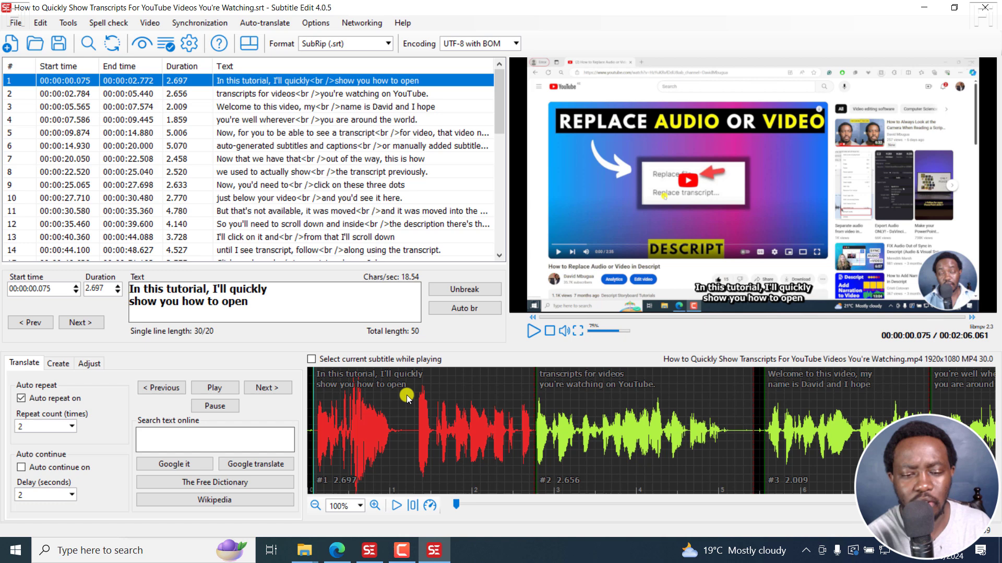
- Scroll GitHub issue #8342 down to the maintainer's reply linking the 4.0.5 beta download
left_click(337, 550)
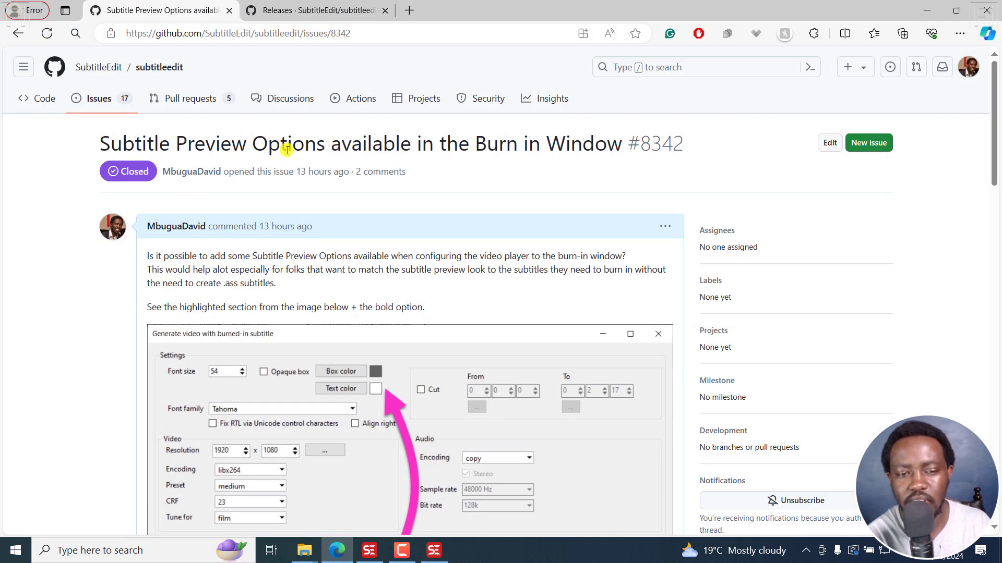
mouse_move(330, 142)
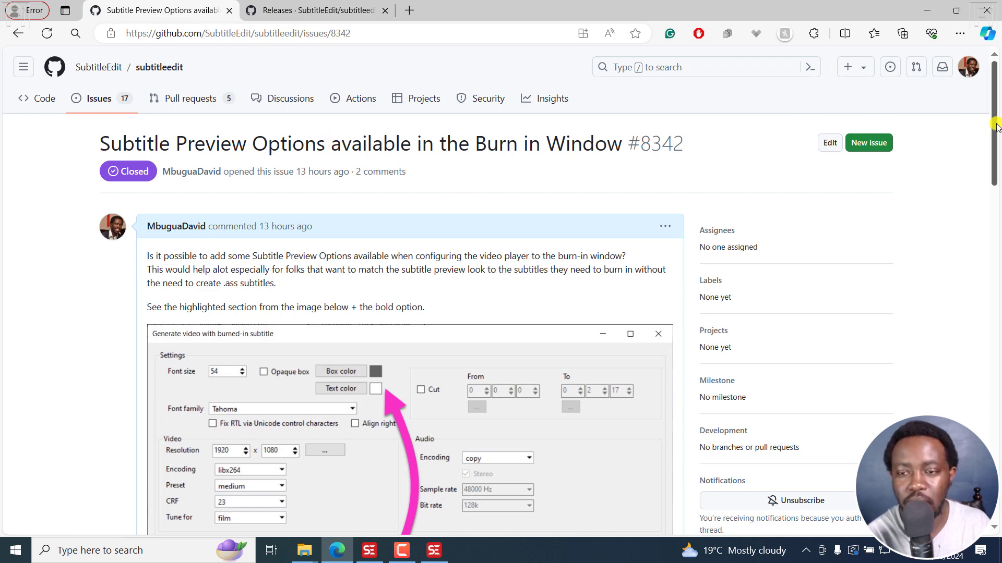
scroll("down", 3)
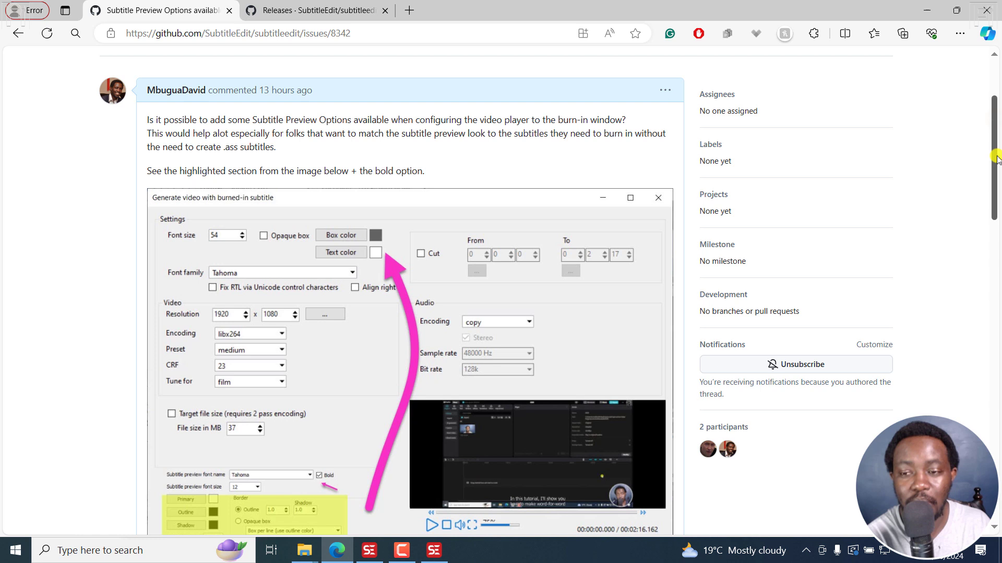
scroll("down", 3)
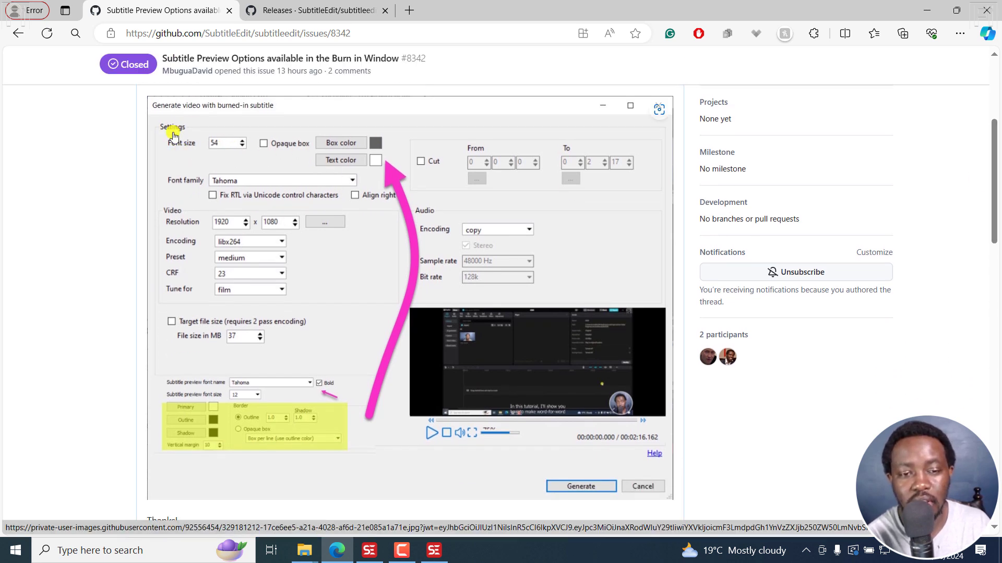
mouse_move(330, 178)
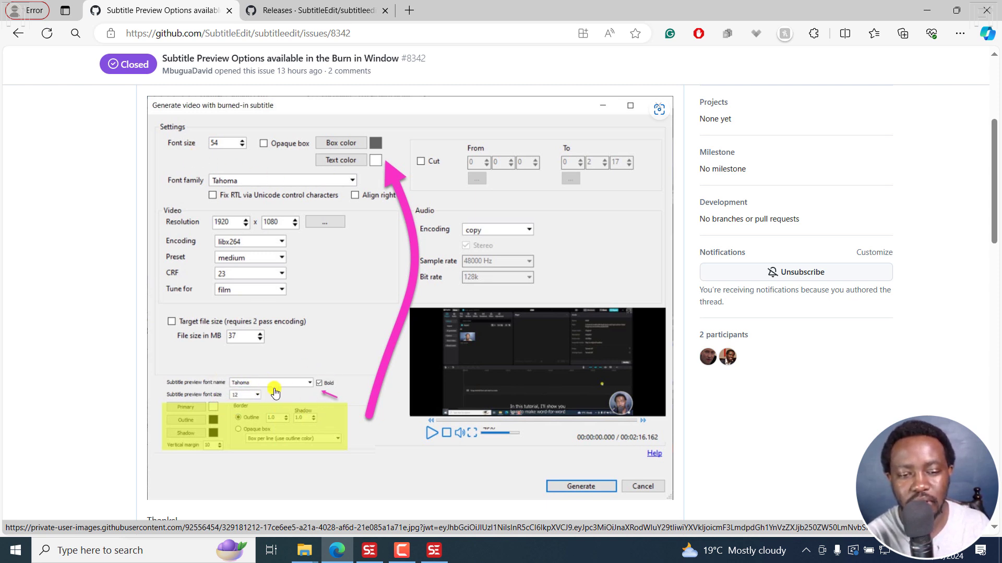
mouse_move(197, 158)
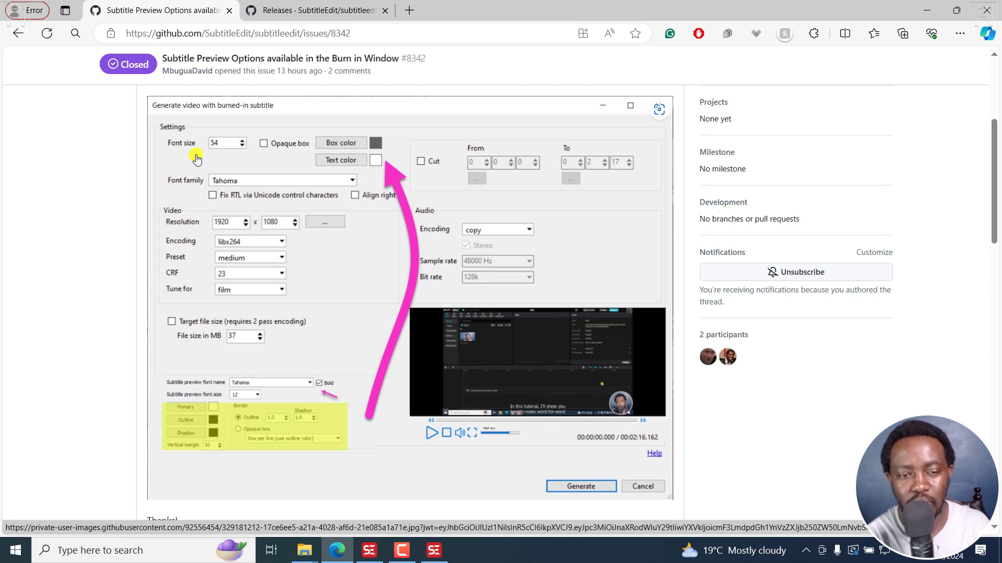
mouse_move(237, 432)
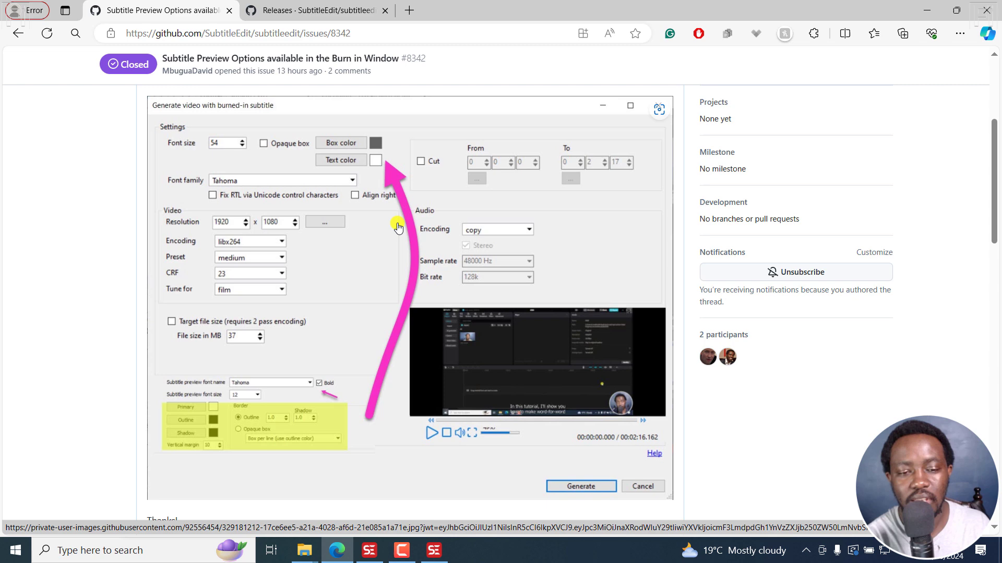
mouse_move(392, 281)
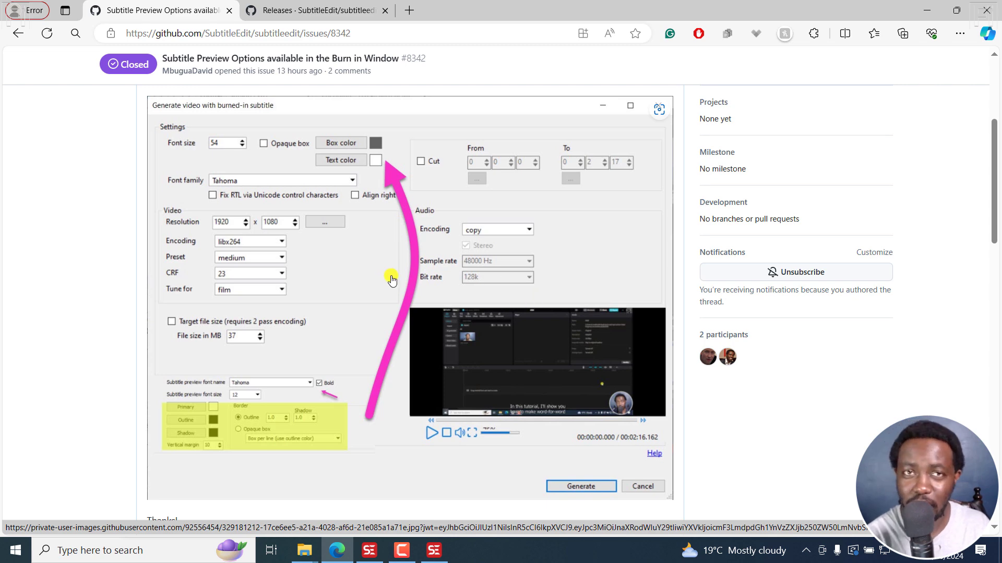
scroll("down", 3)
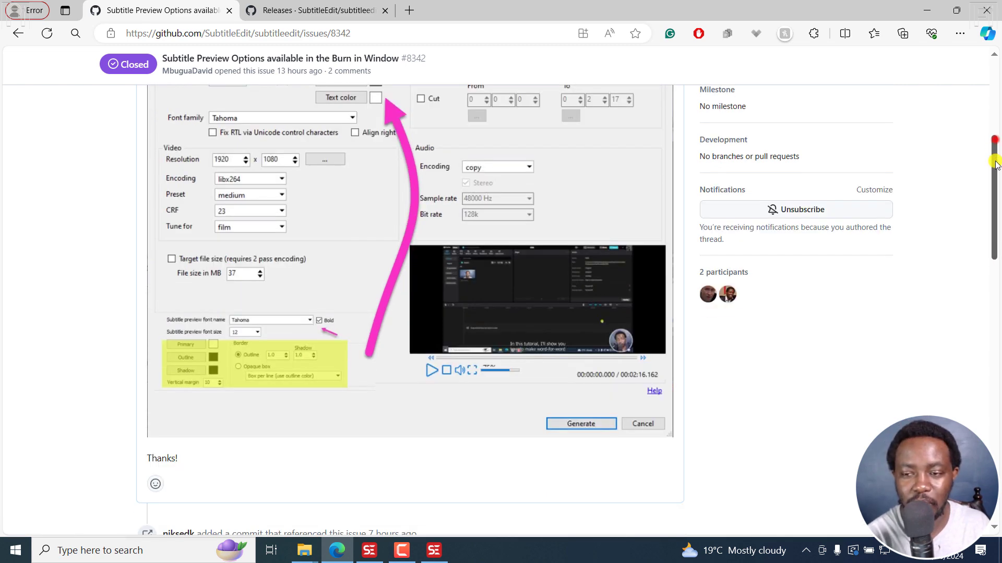
scroll("down", 3)
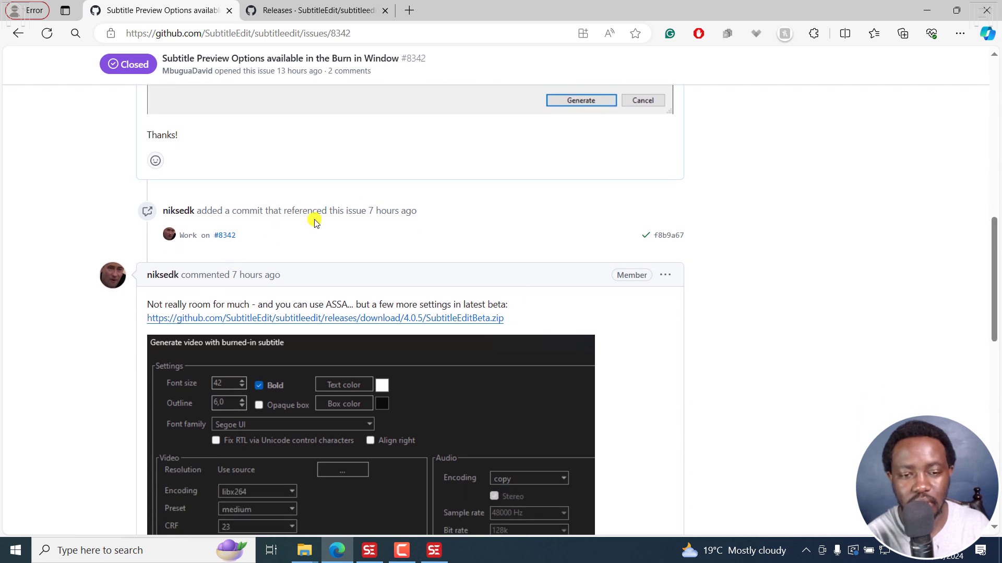
scroll("down", 3)
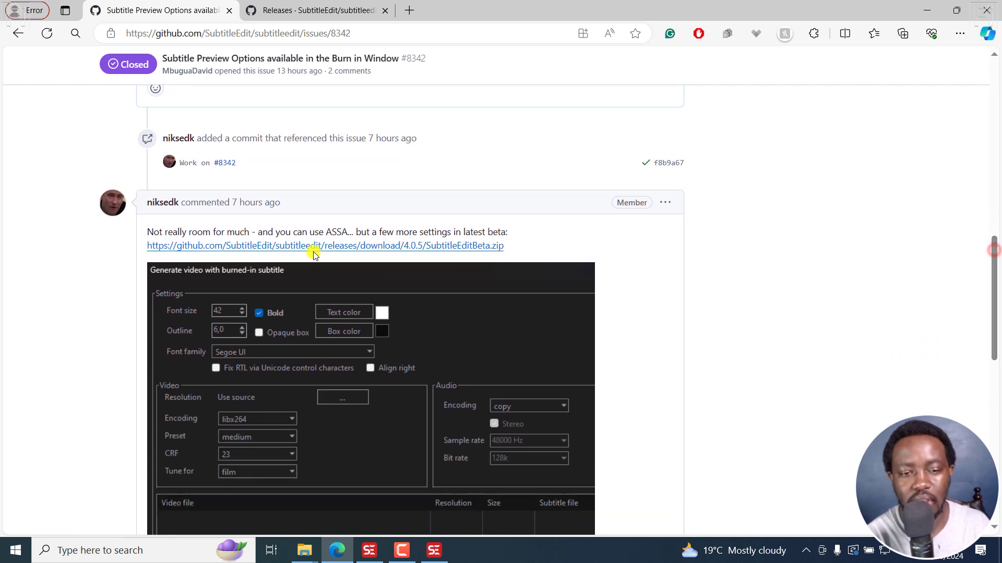
left_click_drag(314, 232, 454, 231)
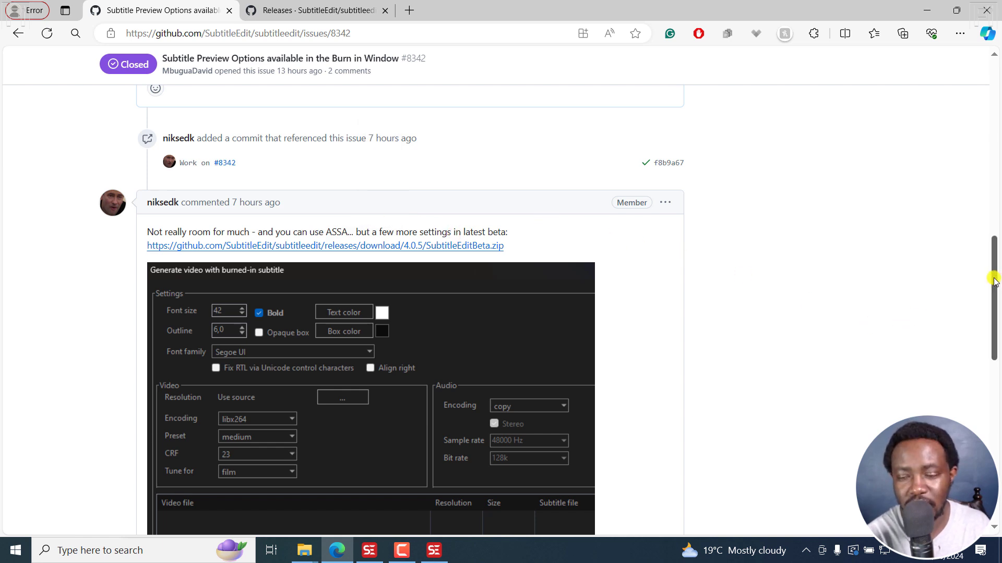
scroll("down", 3)
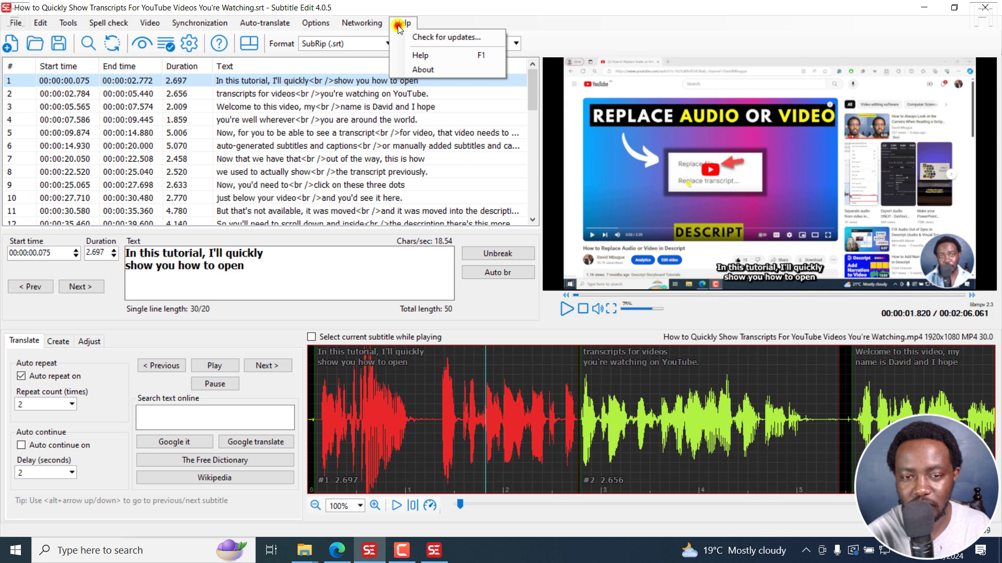
- Confirm in Help > About that version 4.0.5 NEXT beta is installed, then close it
left_click(423, 69)
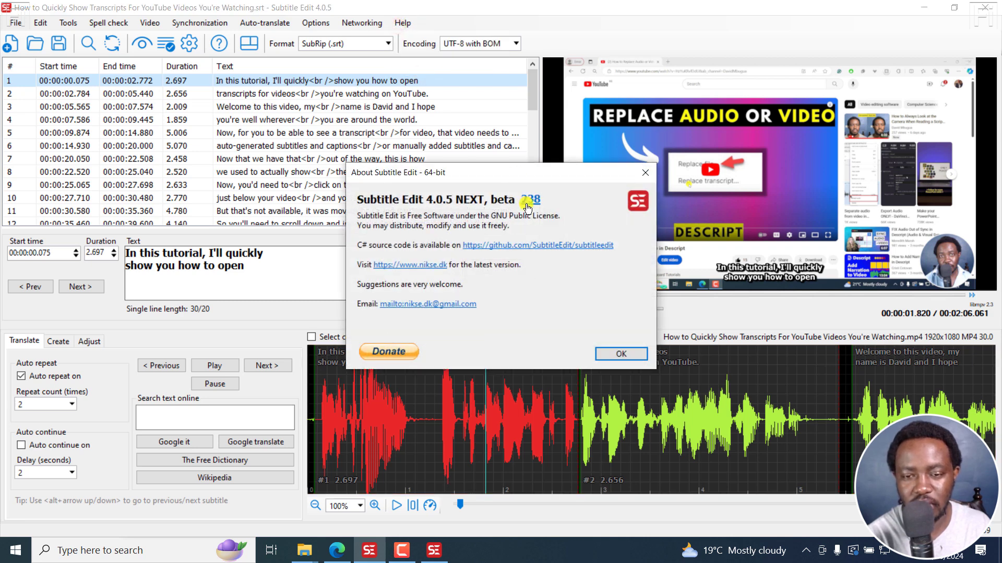
left_click(621, 354)
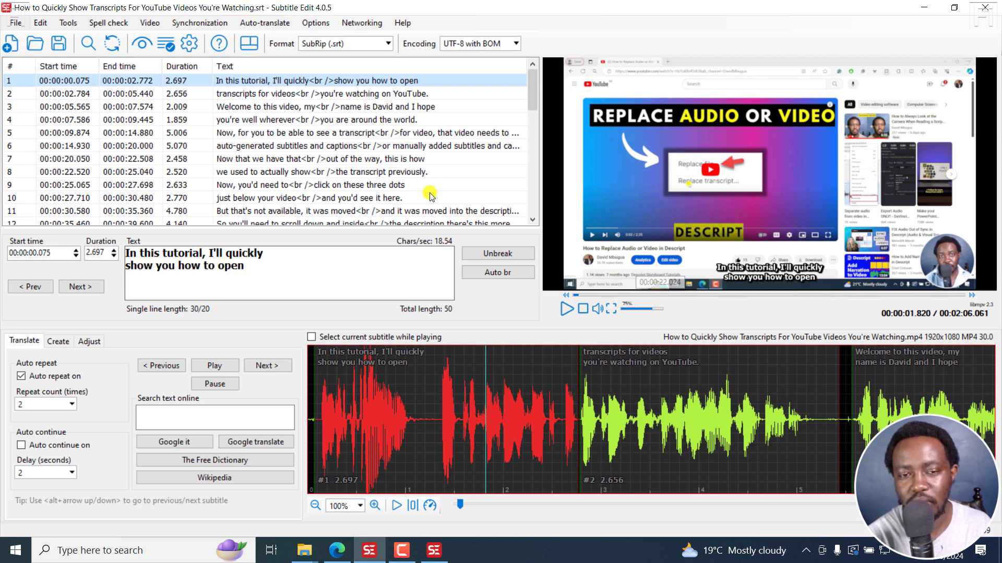
mouse_move(419, 180)
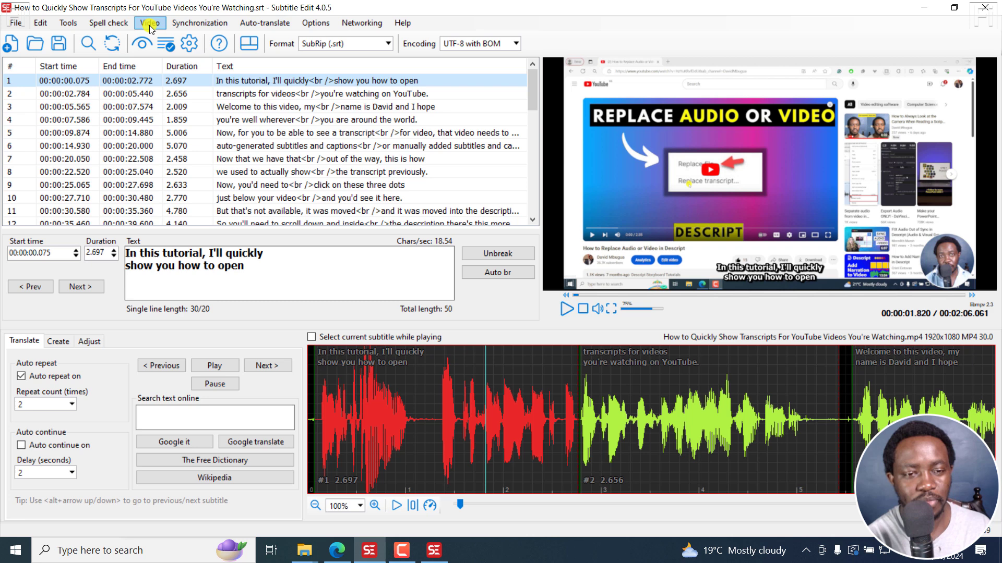
- Open the burned-in subtitle video generator, enable bold, and open the text colour picker
left_click(164, 22)
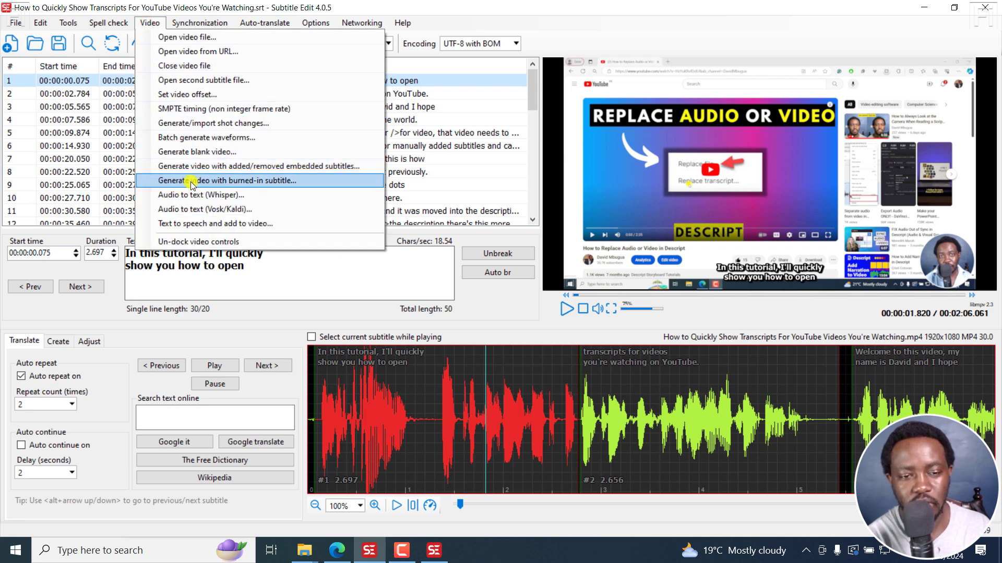
left_click(225, 181)
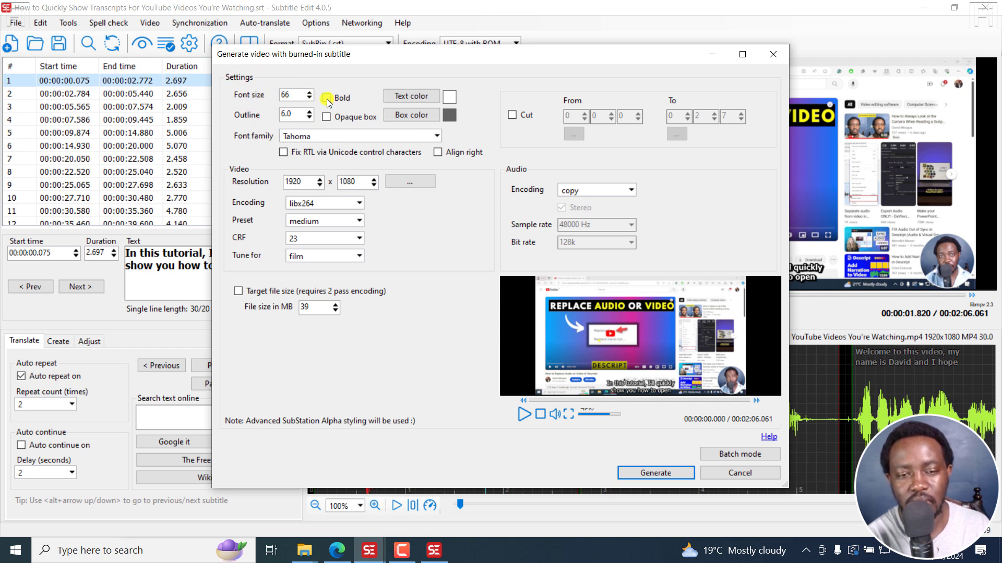
left_click(326, 98)
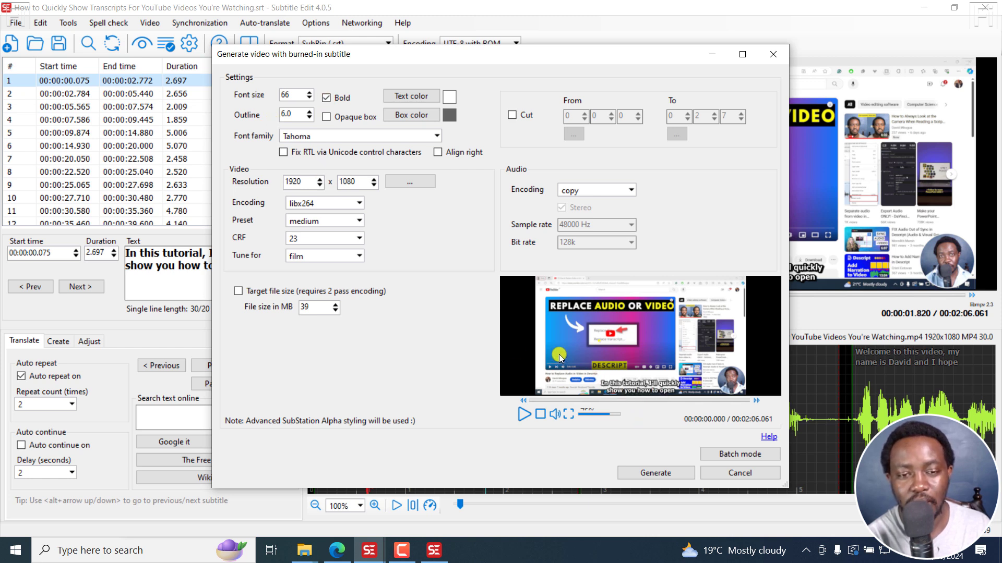
left_click(327, 99)
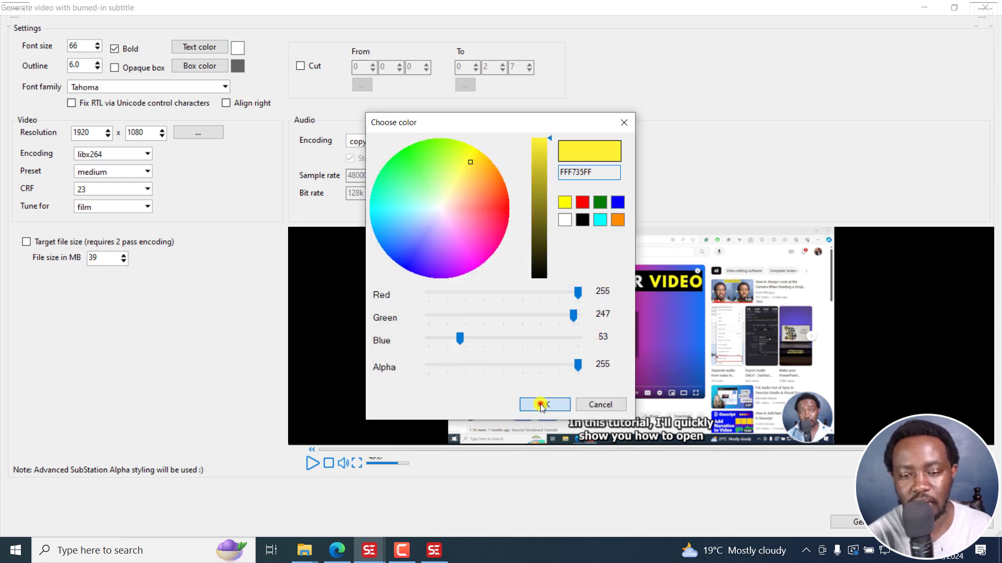
- Apply yellow (FFF735FF) as the caption text colour and lower the outline from 6.0 to 4.4
left_click(541, 404)
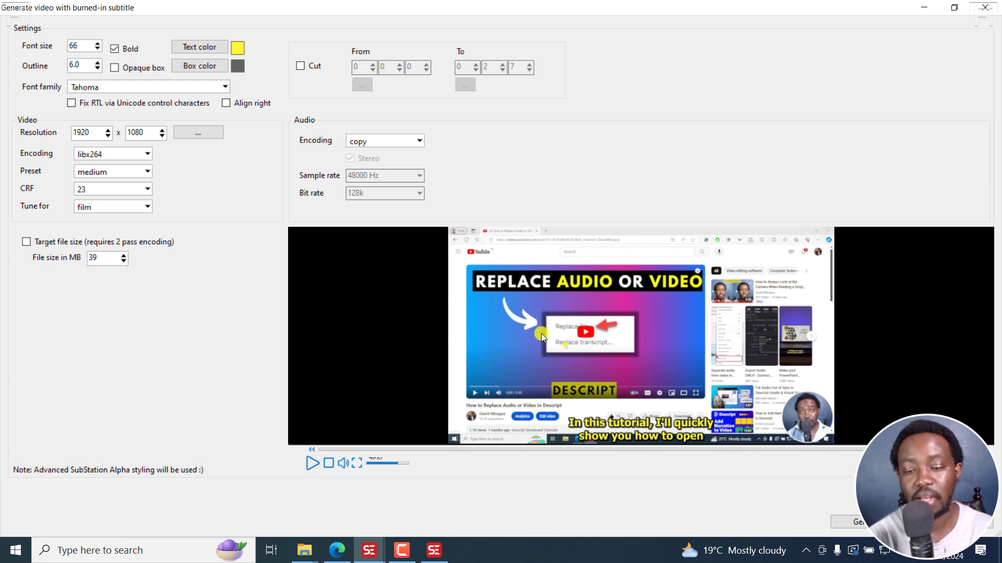
mouse_move(192, 91)
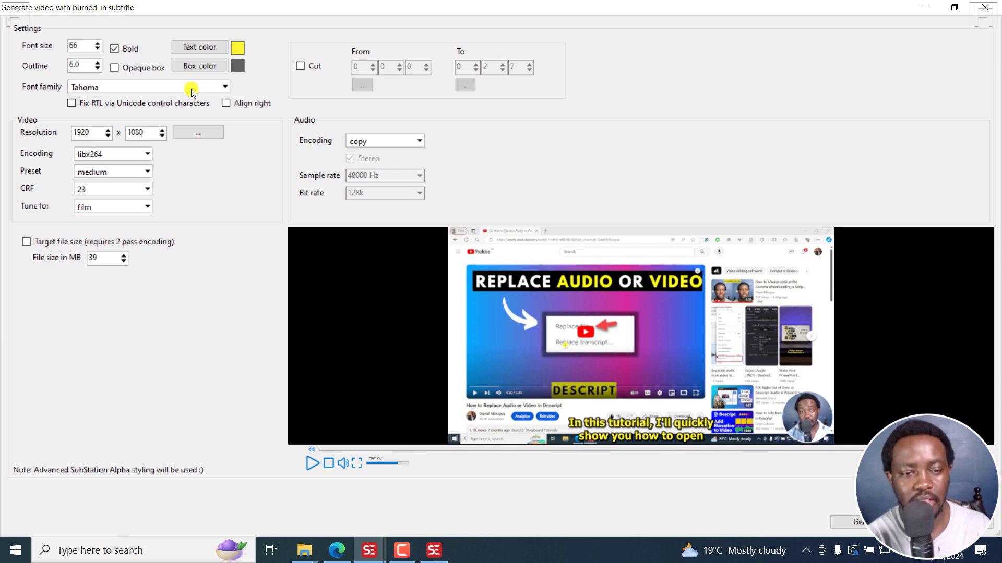
left_click(98, 70)
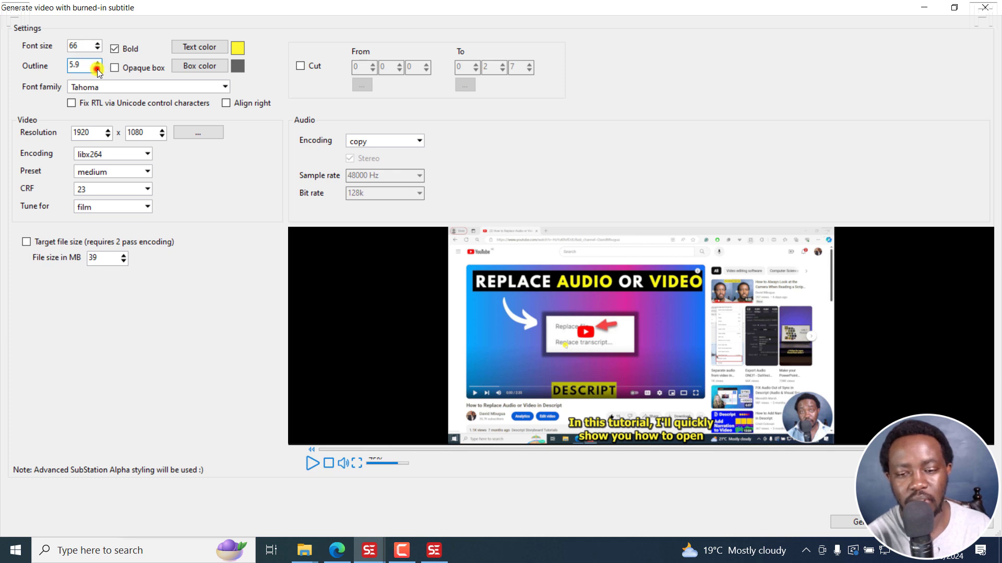
left_click(96, 71)
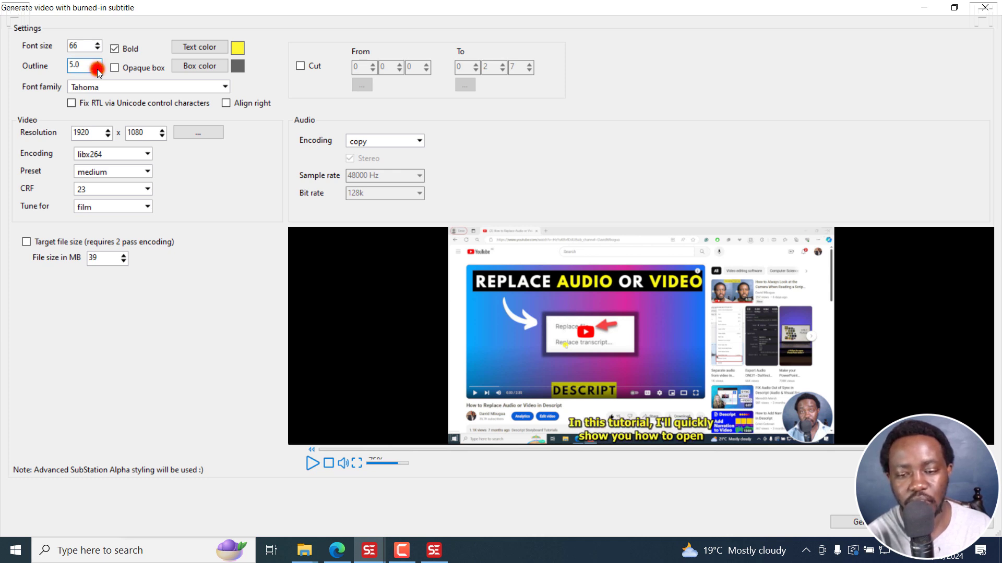
left_click(96, 70)
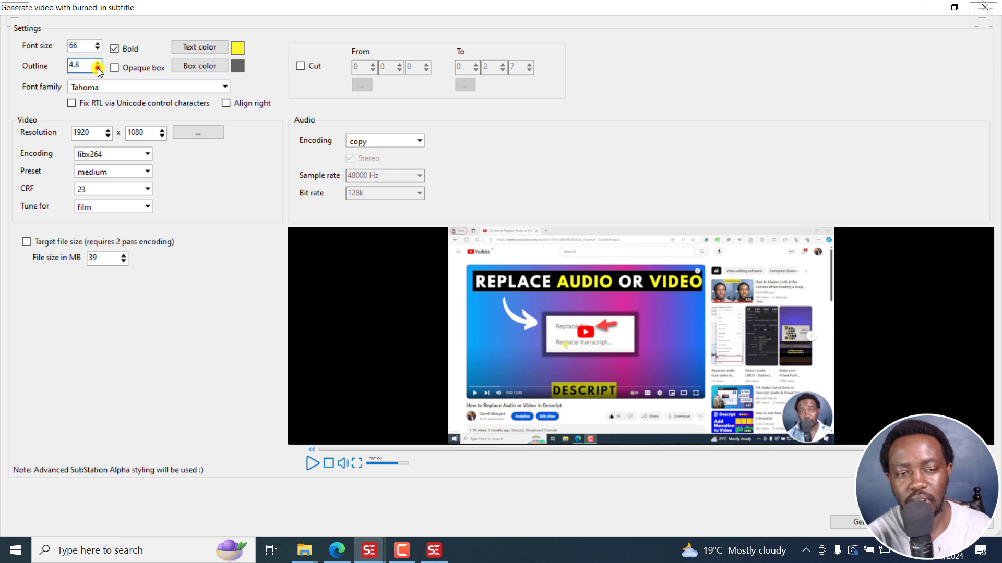
left_click(96, 71)
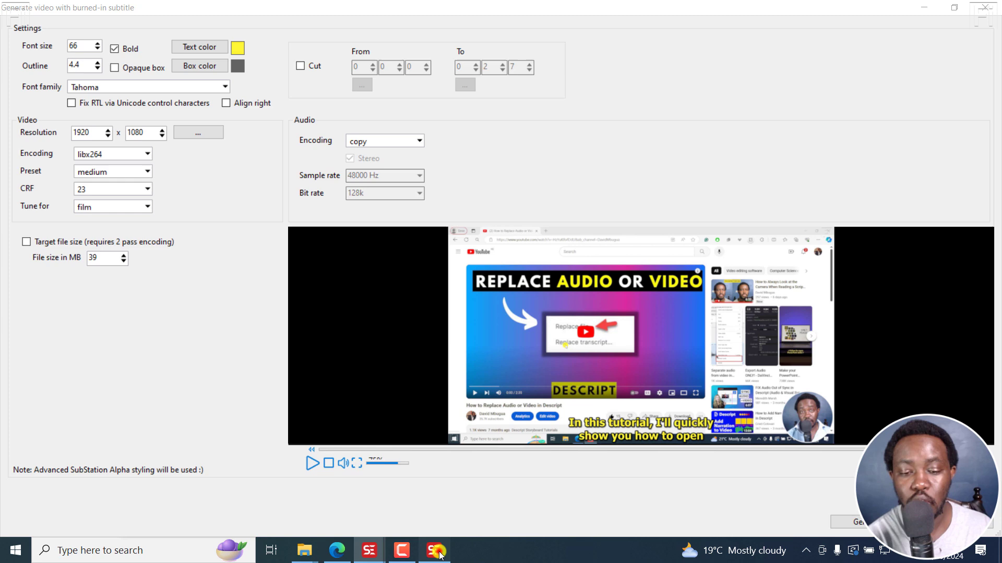
left_click(434, 550)
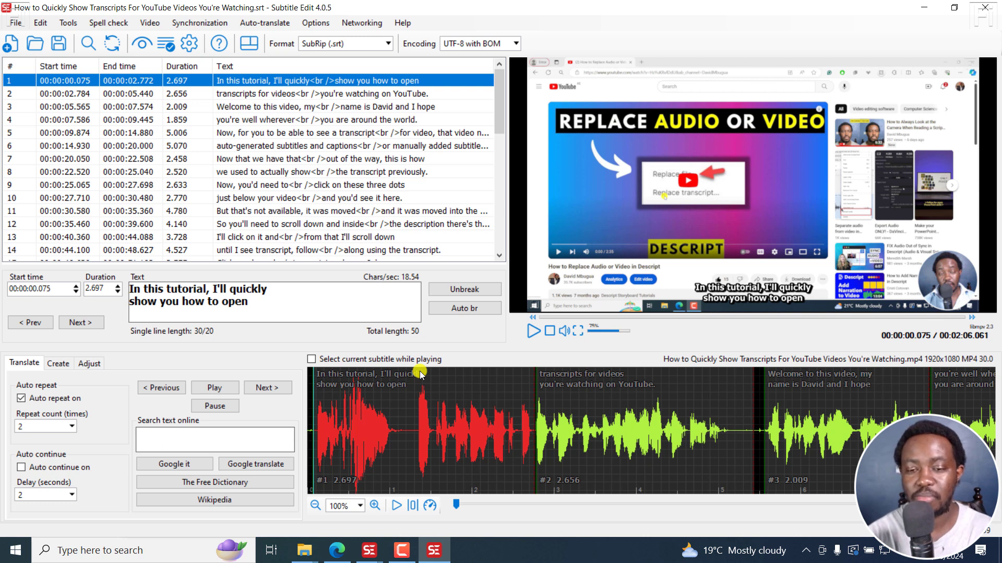
mouse_move(562, 423)
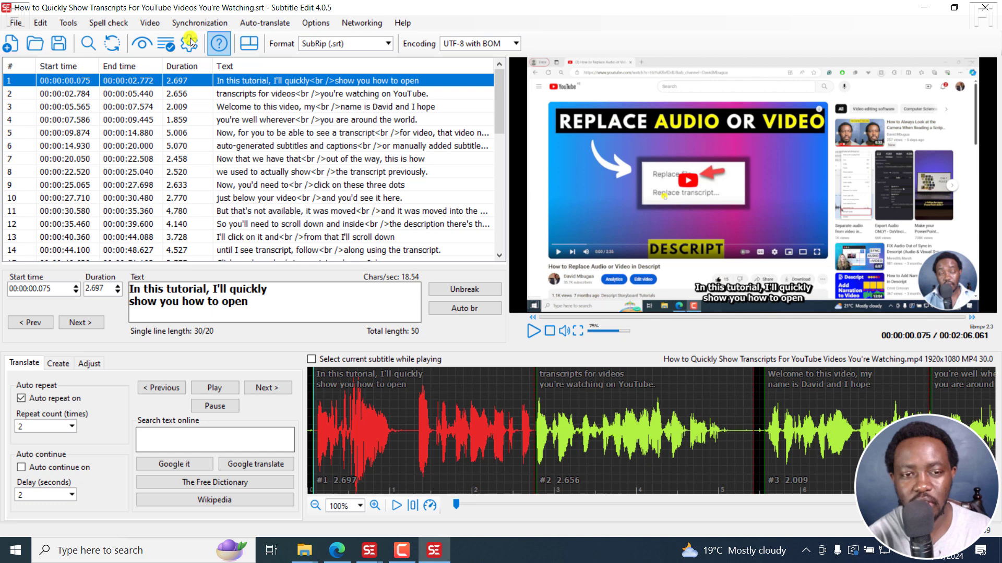
left_click(191, 42)
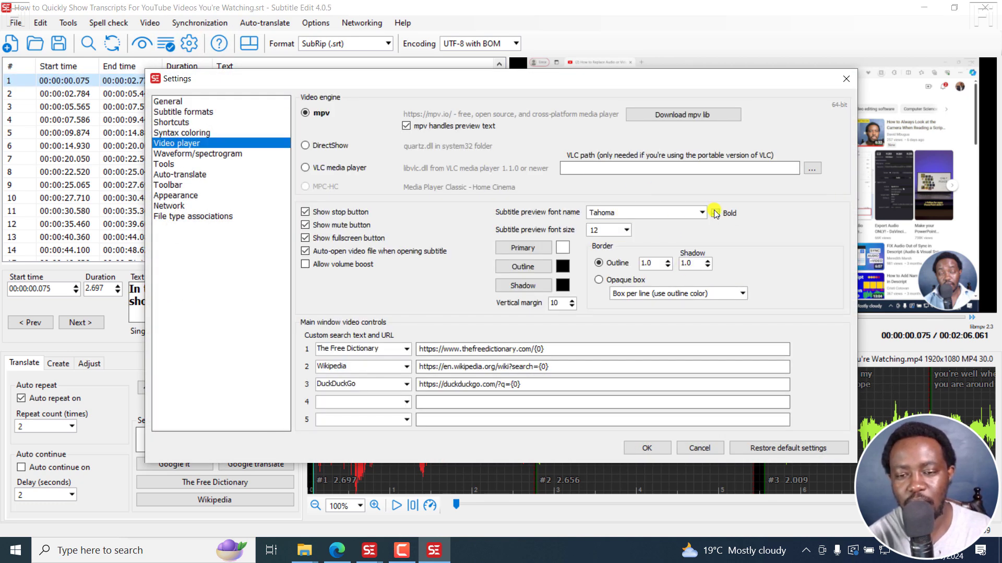
left_click(716, 213)
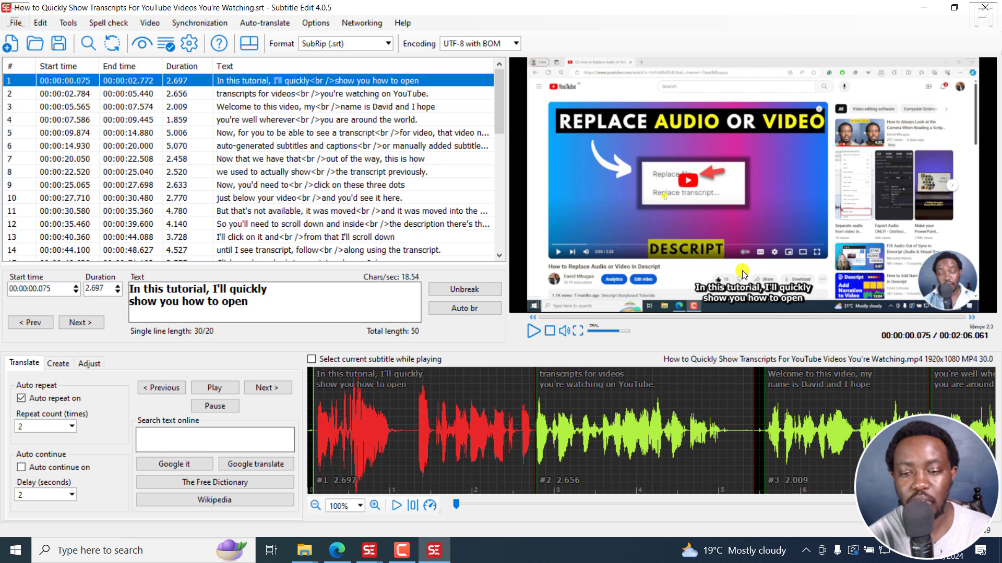
mouse_move(365, 550)
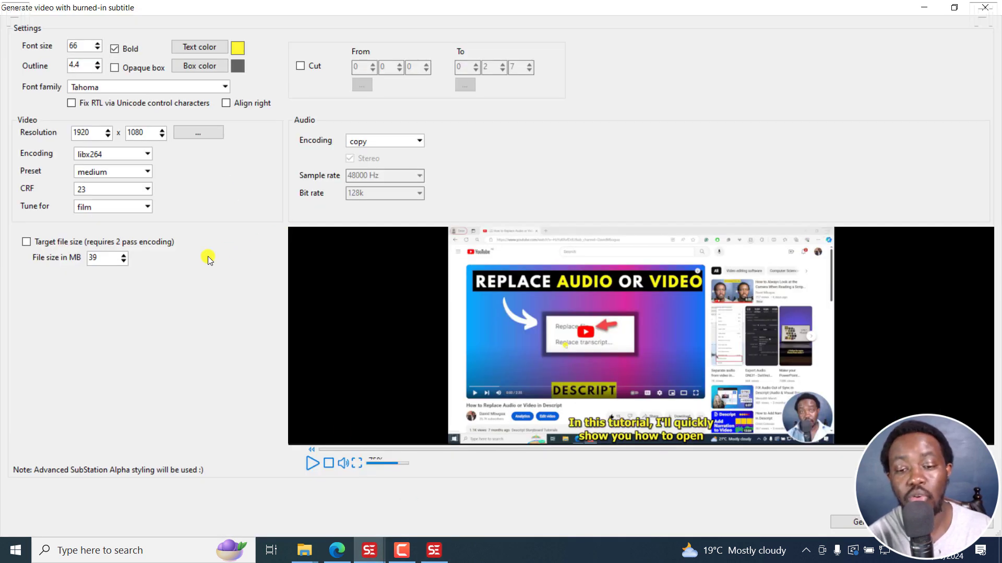
- Change the caption text colour to white, then toggle Bold off and back on
left_click(239, 47)
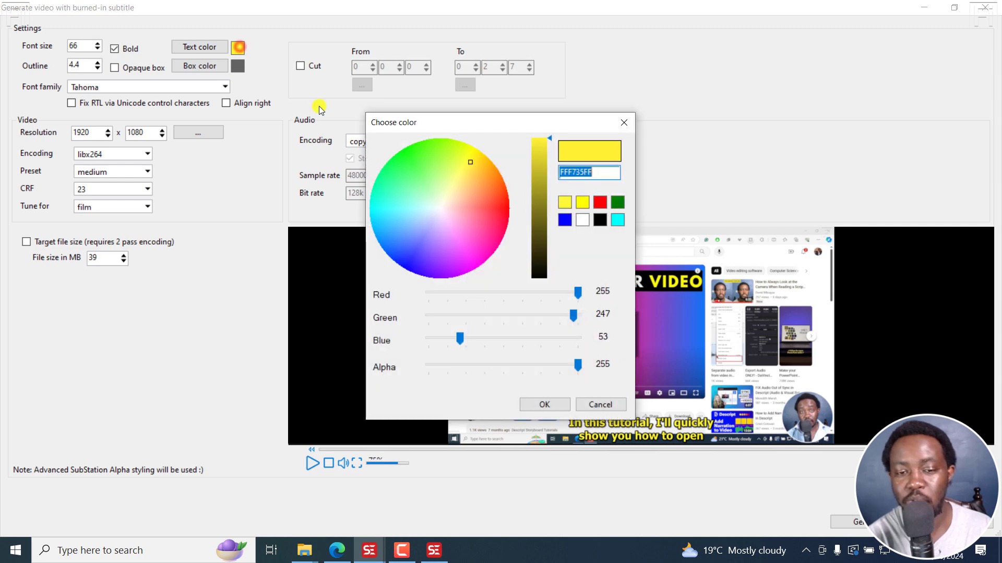
left_click(582, 220)
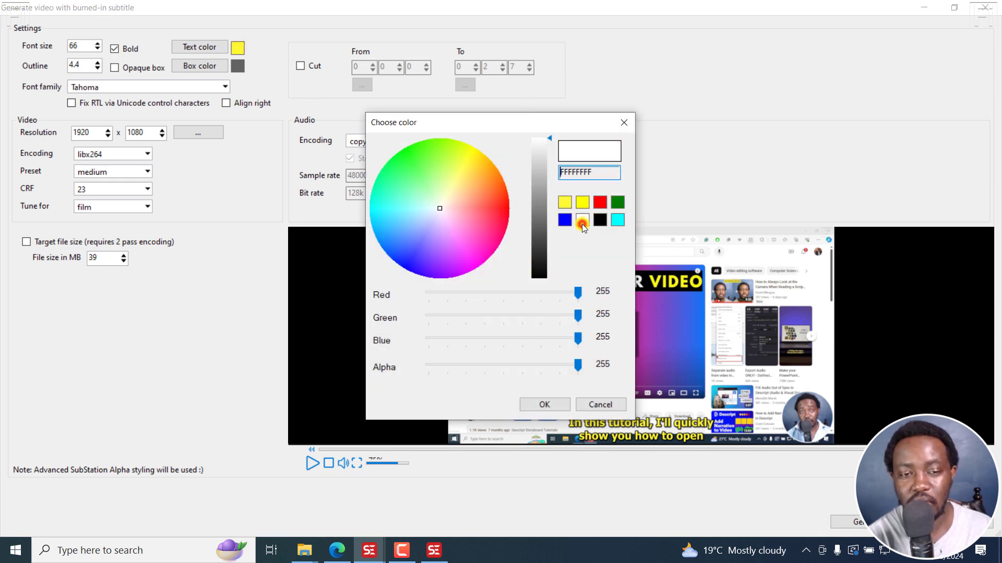
left_click(544, 405)
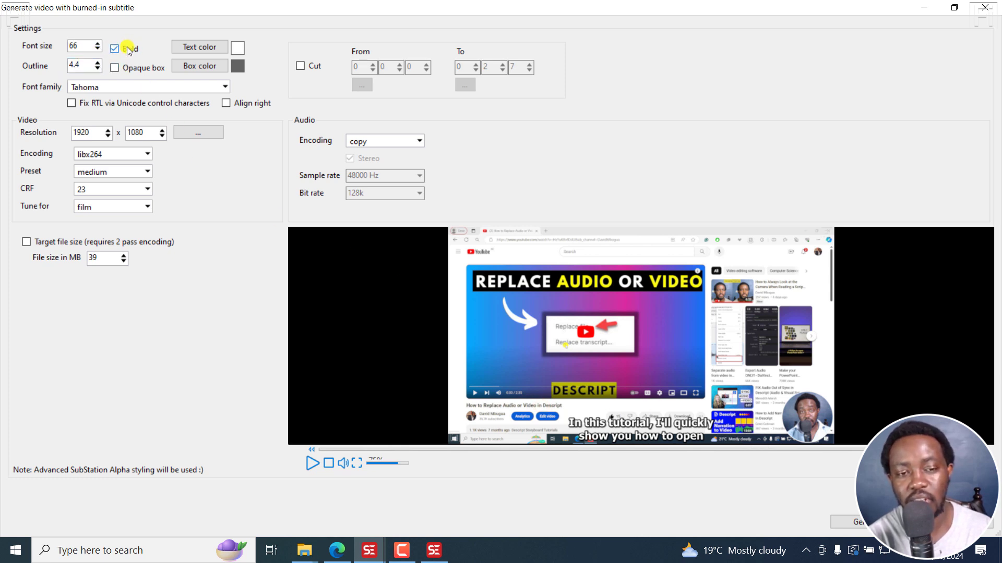
left_click(115, 48)
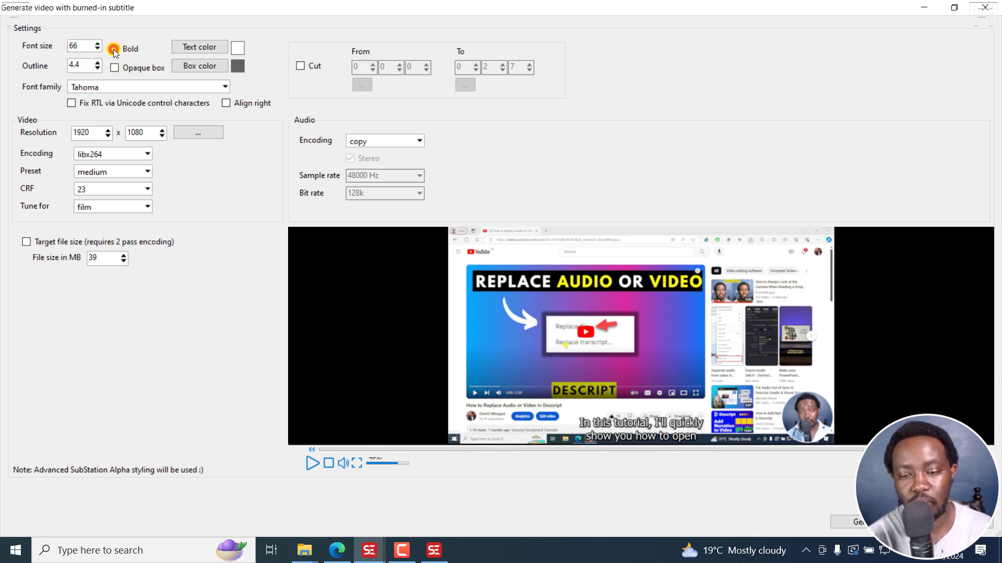
left_click(115, 48)
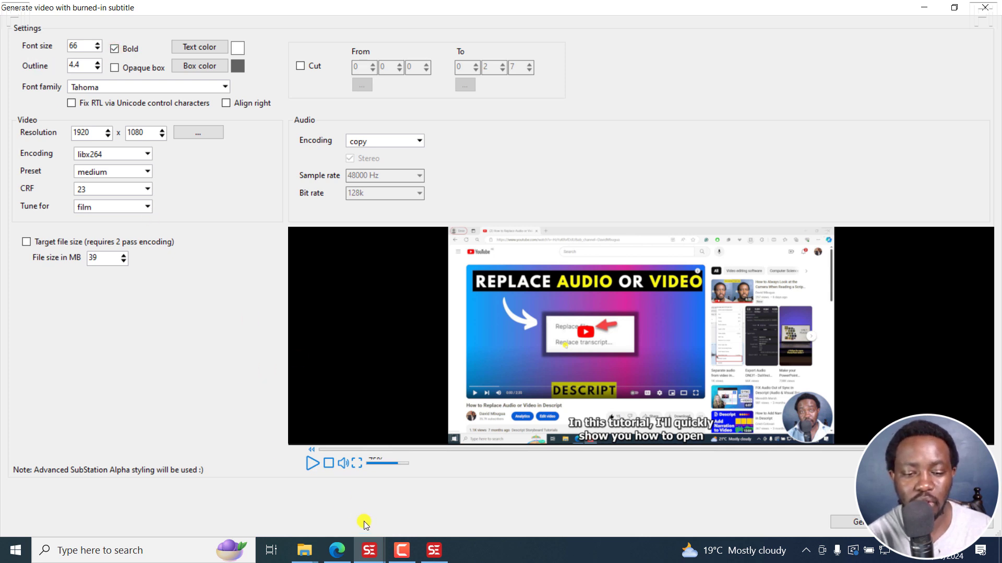
mouse_move(337, 528)
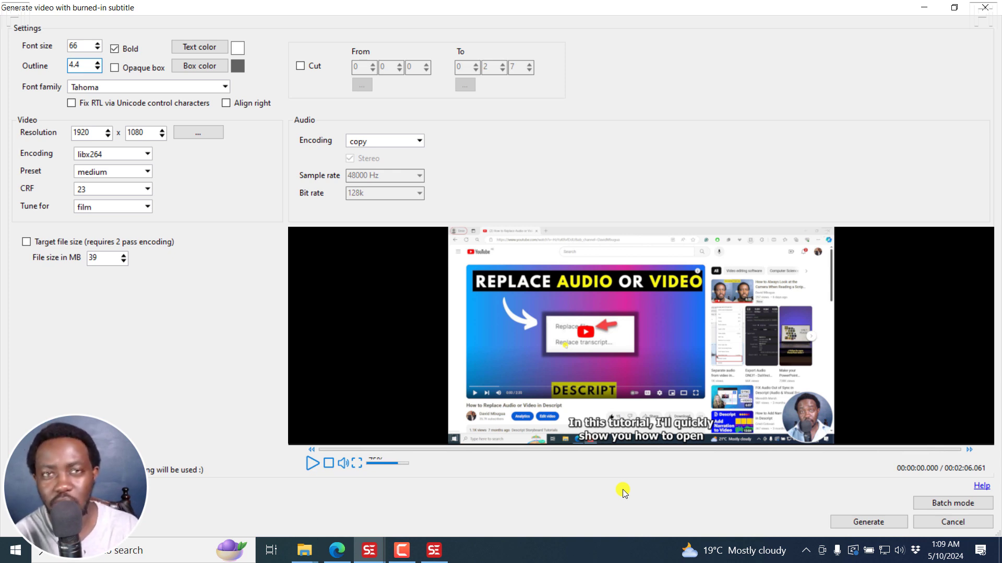
mouse_move(290, 243)
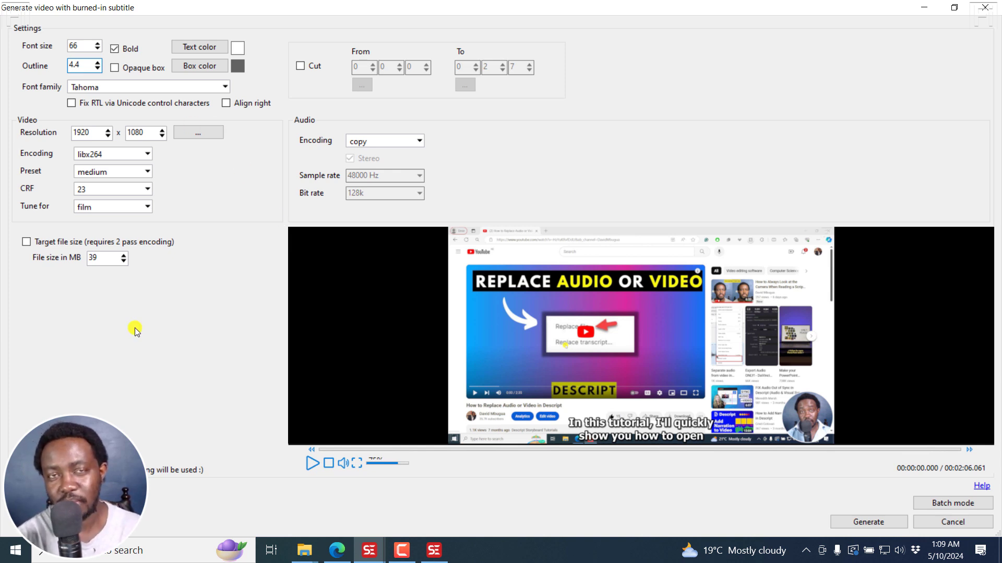
mouse_move(222, 373)
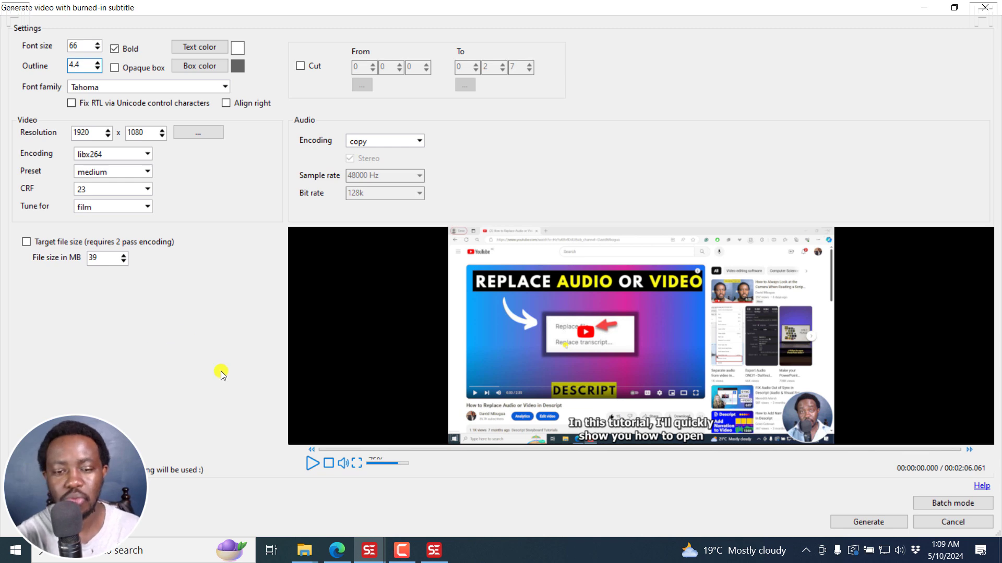